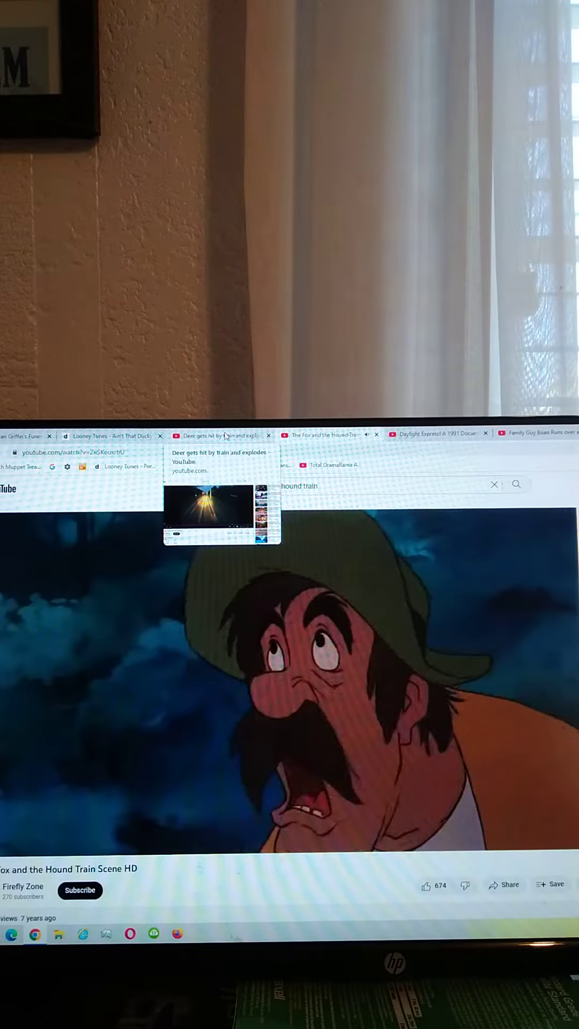
Switch to the "Deer gets hit by train and explodes" tab and resume the video near its end
click(222, 452)
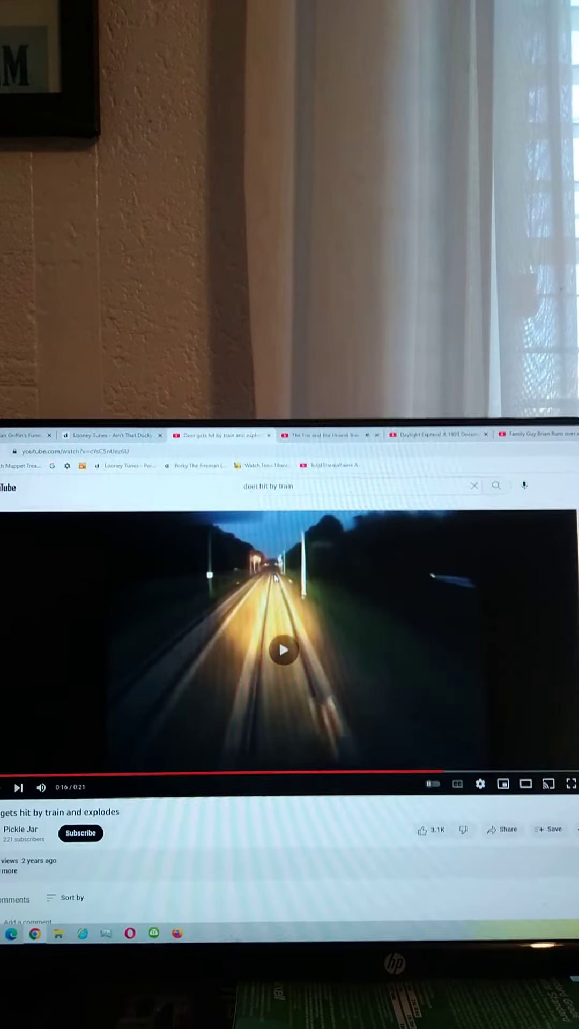
click(283, 650)
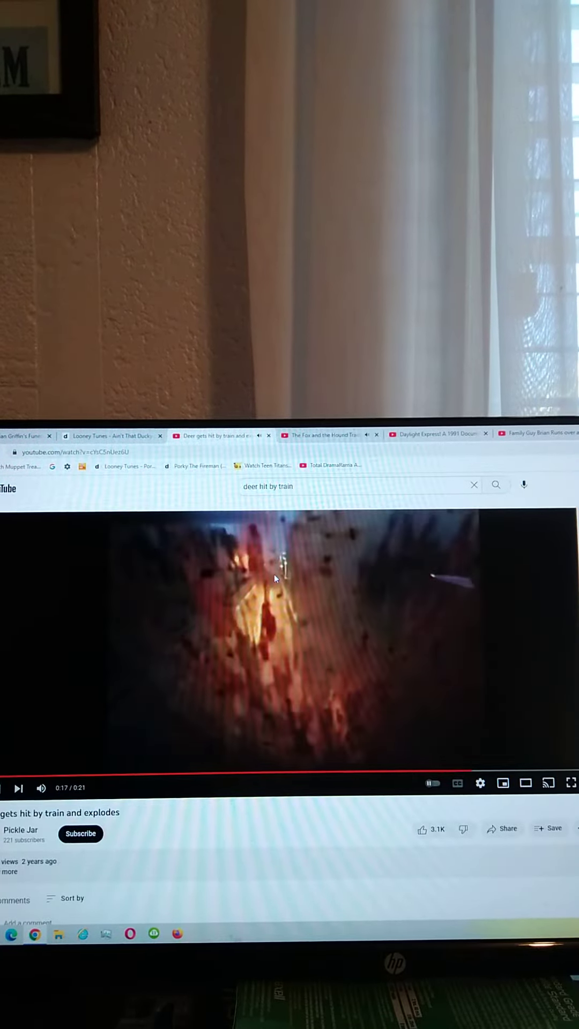